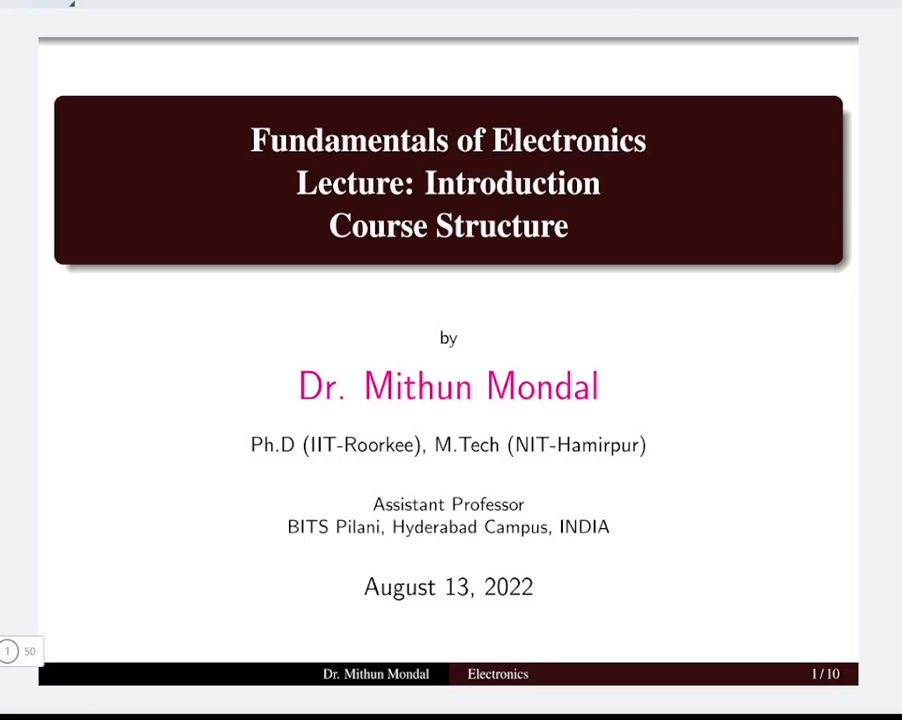
- Advance from the lecture title slide to 'Brief History of Electronics'
key(Right)
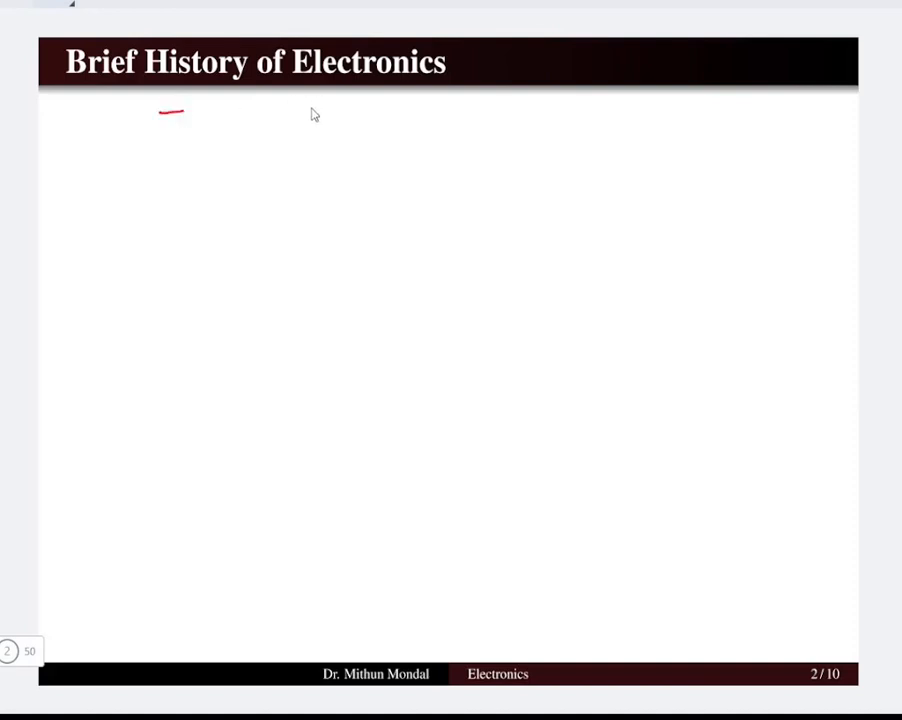
- Underline 'amplifying', the Pickard bullet terms and newly revealed history bullets in red
drag(300, 110, 335, 105)
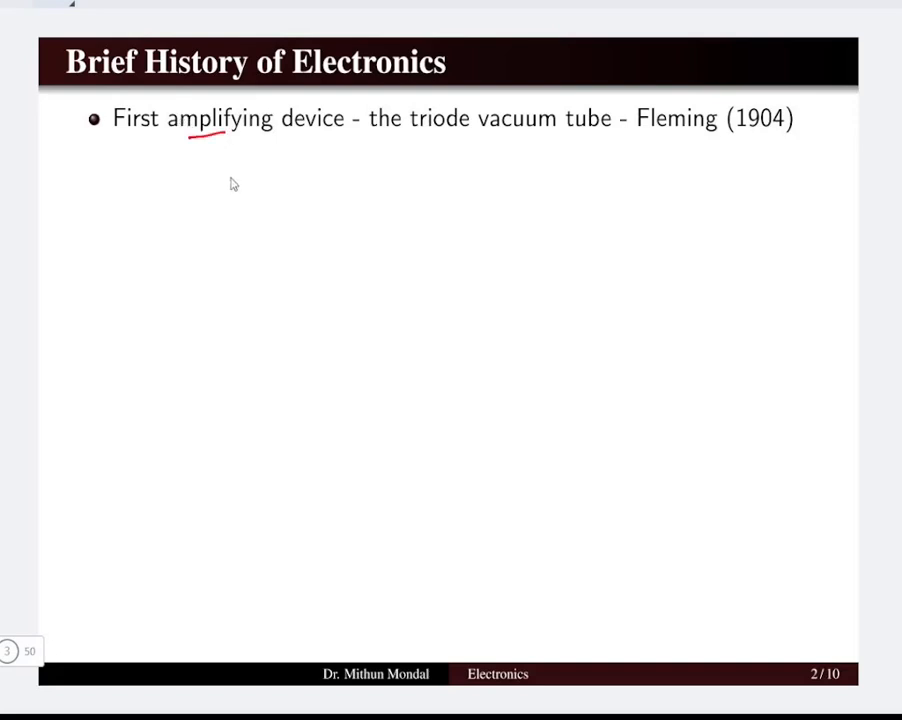
mouse_move(743, 143)
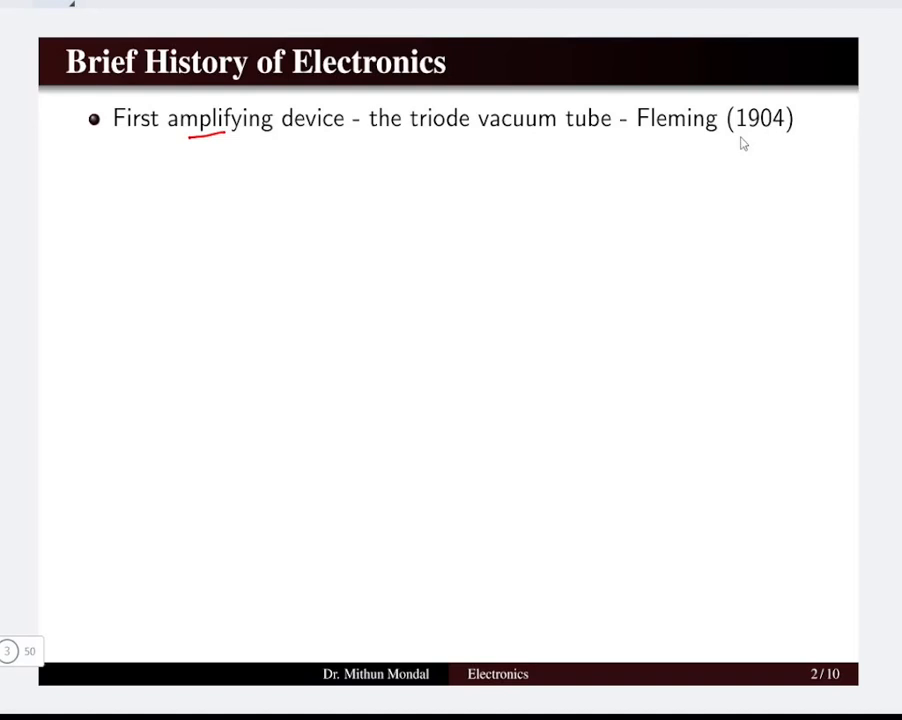
drag(655, 137, 790, 137)
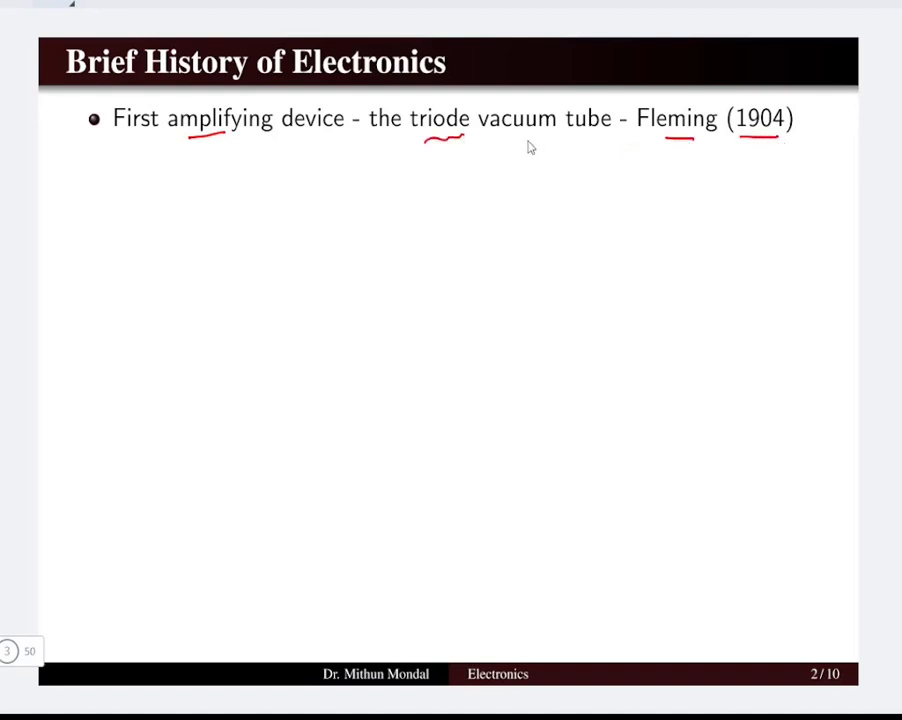
drag(520, 140, 560, 140)
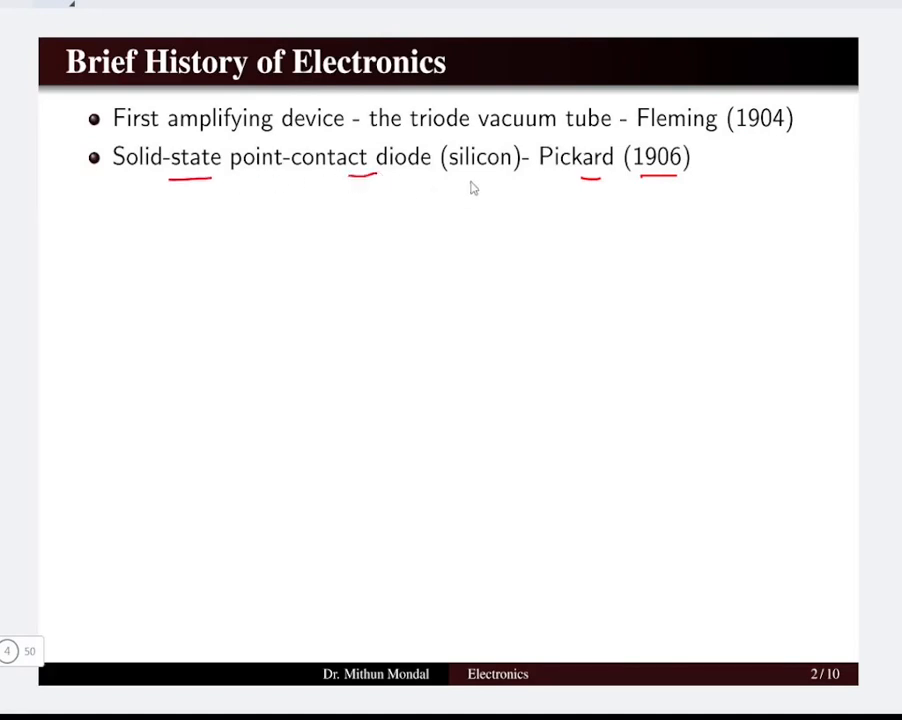
drag(452, 182, 500, 178)
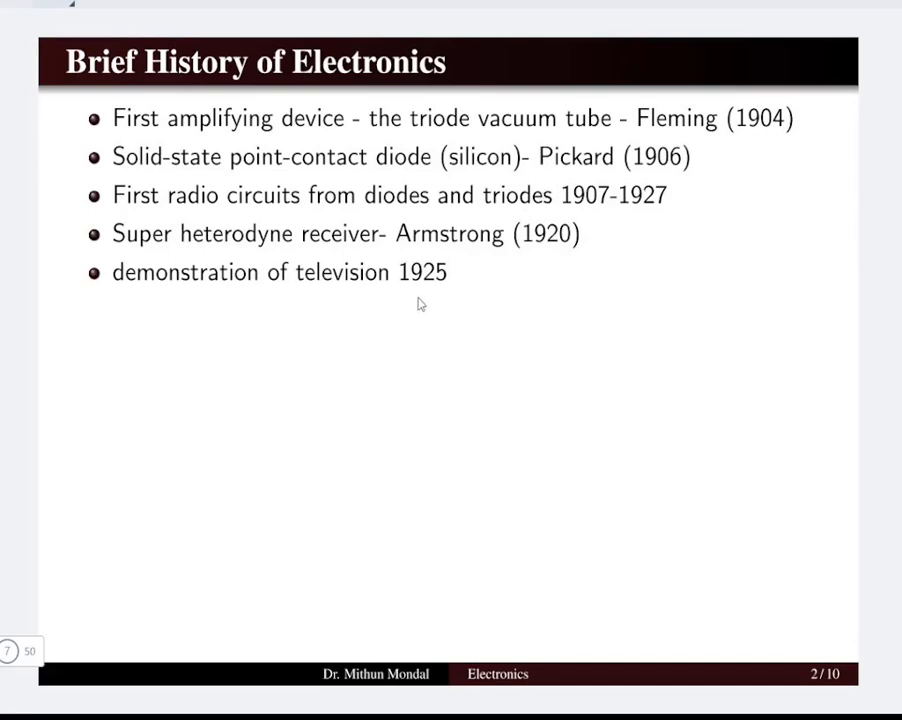
drag(408, 291, 430, 289)
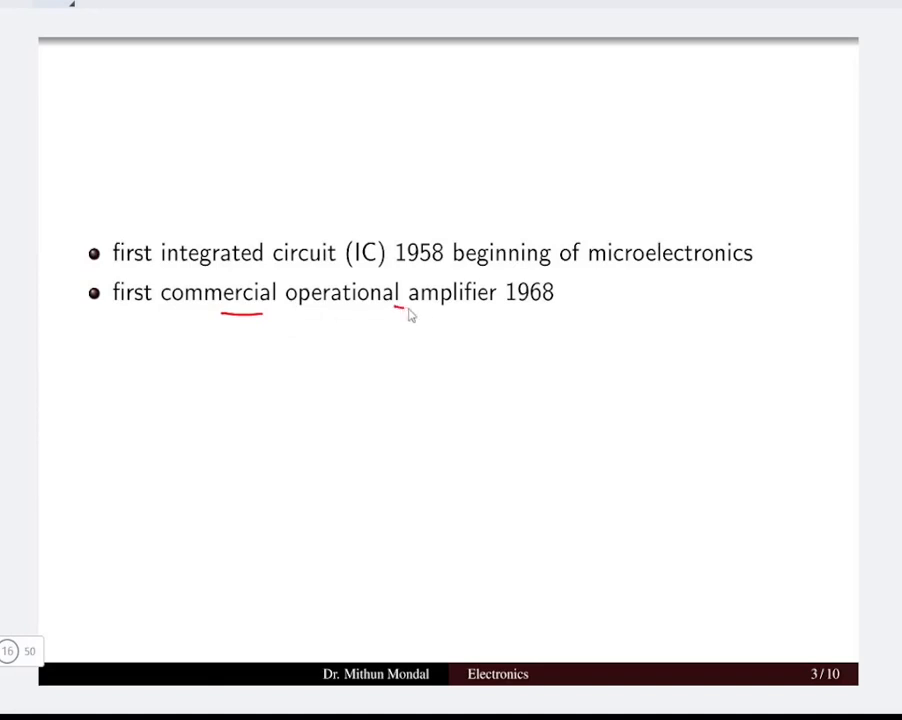
- Underline 'operational' and the Intel bullet milestones, then go to the generations diagram
drag(398, 308, 530, 312)
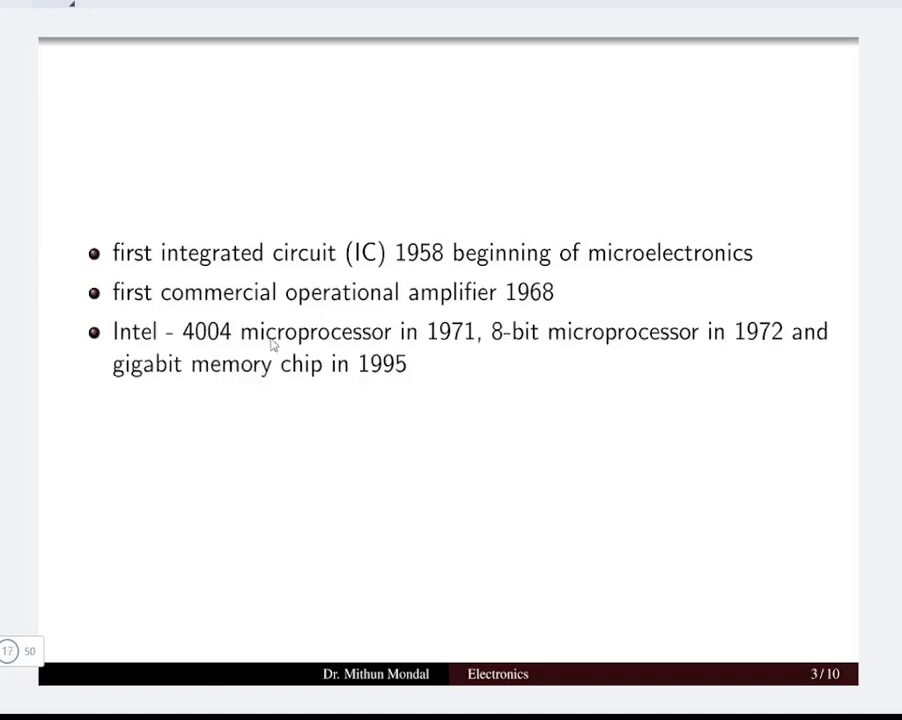
drag(245, 352, 285, 348)
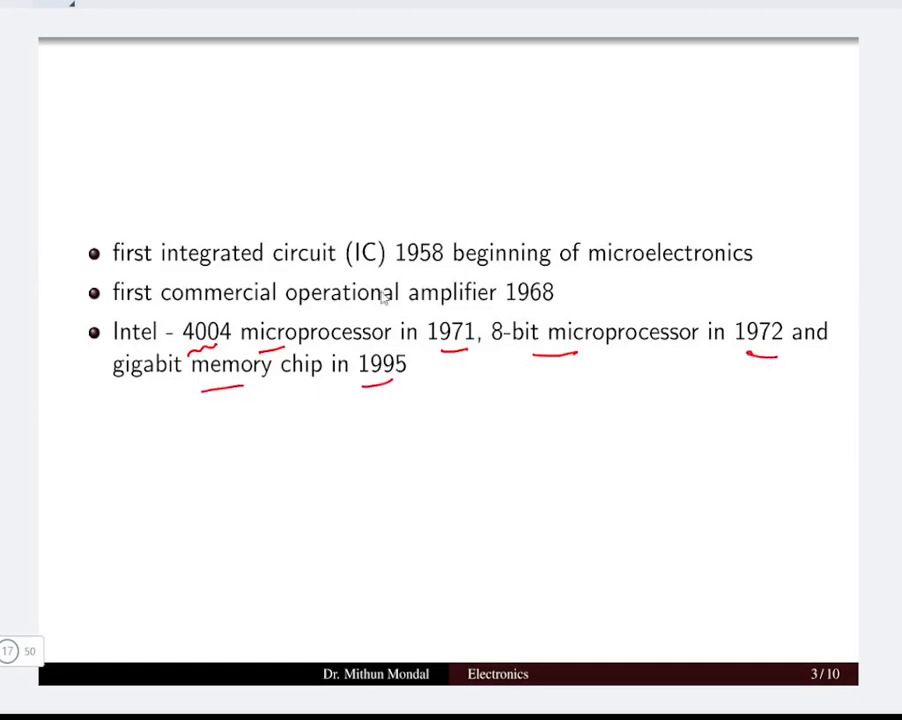
key(Right)
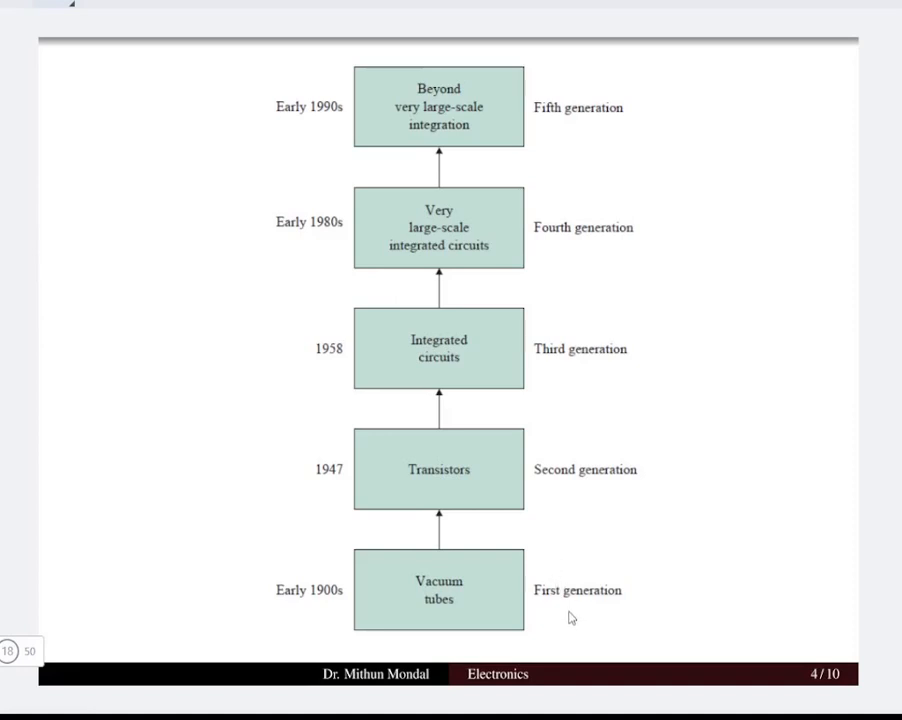
mouse_move(550, 611)
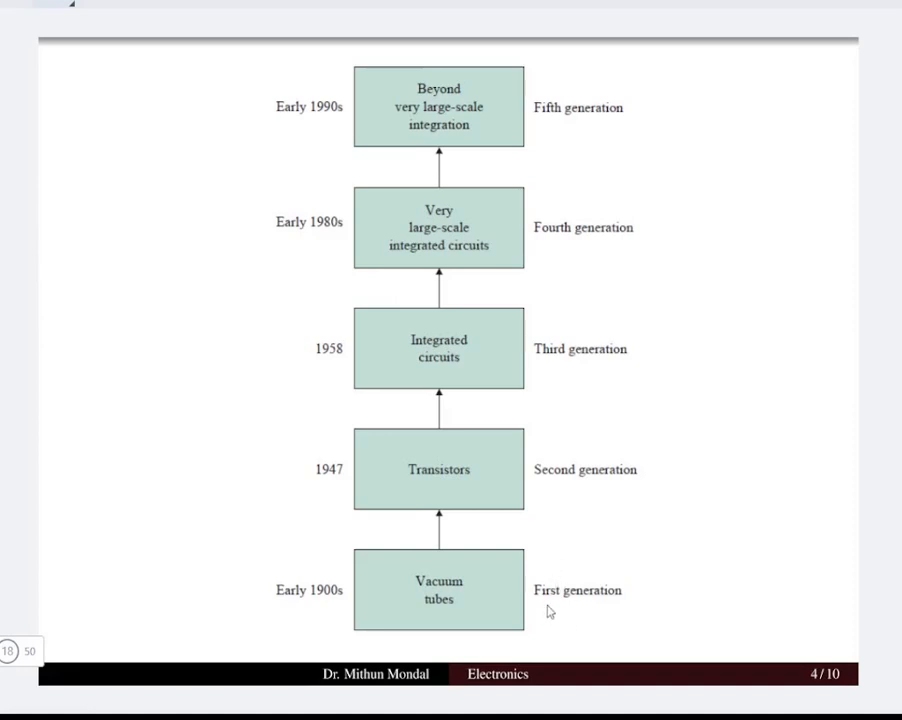
- Circle diagram labels and the VLSI box, draw an upward arrow, then advance
drag(547, 603, 590, 600)
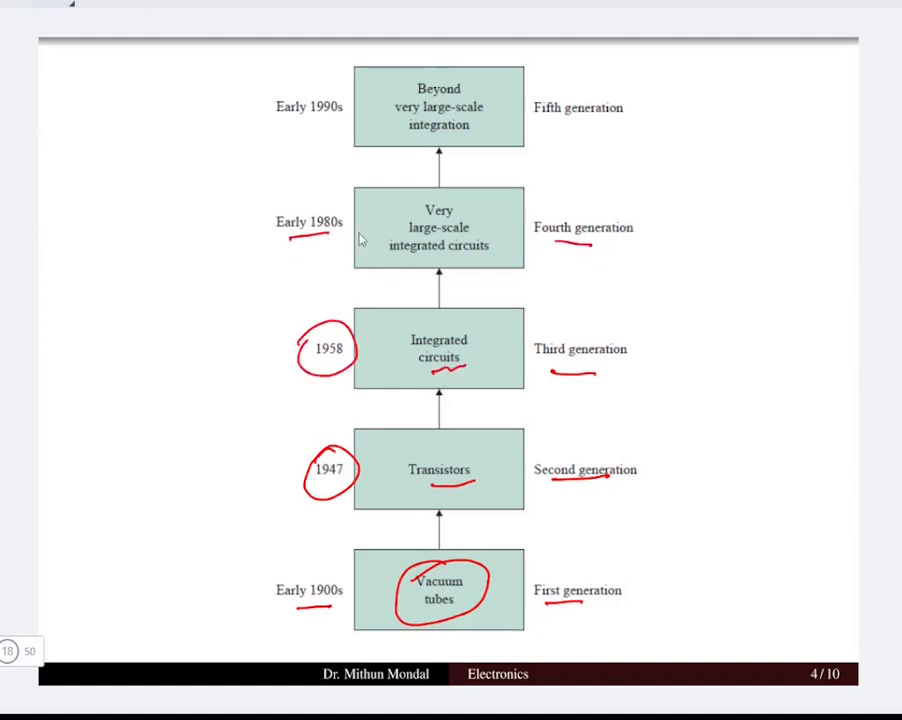
drag(420, 200, 500, 260)
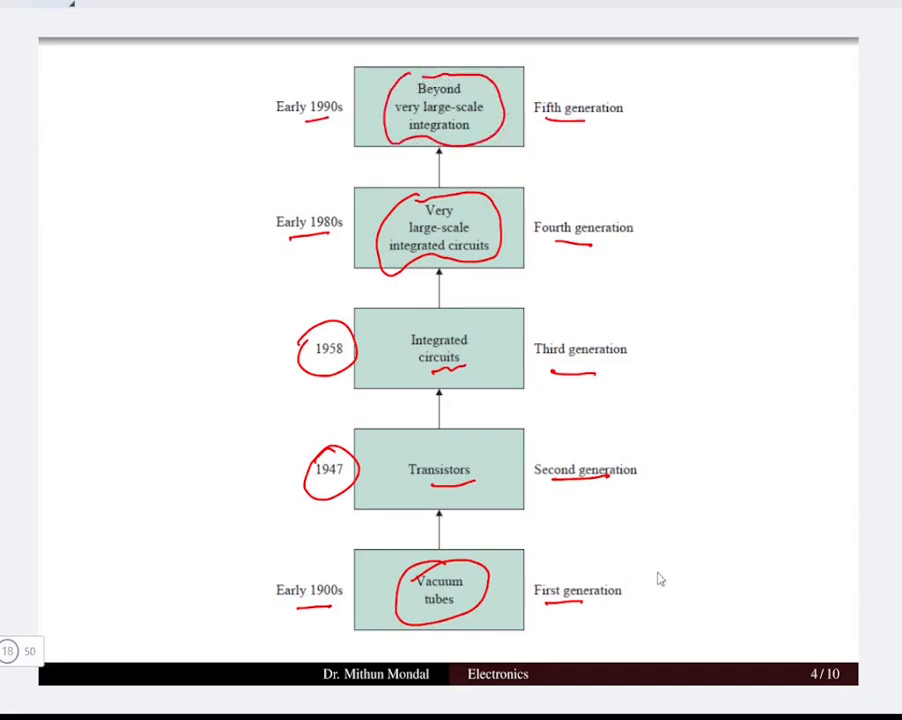
drag(656, 570, 645, 122)
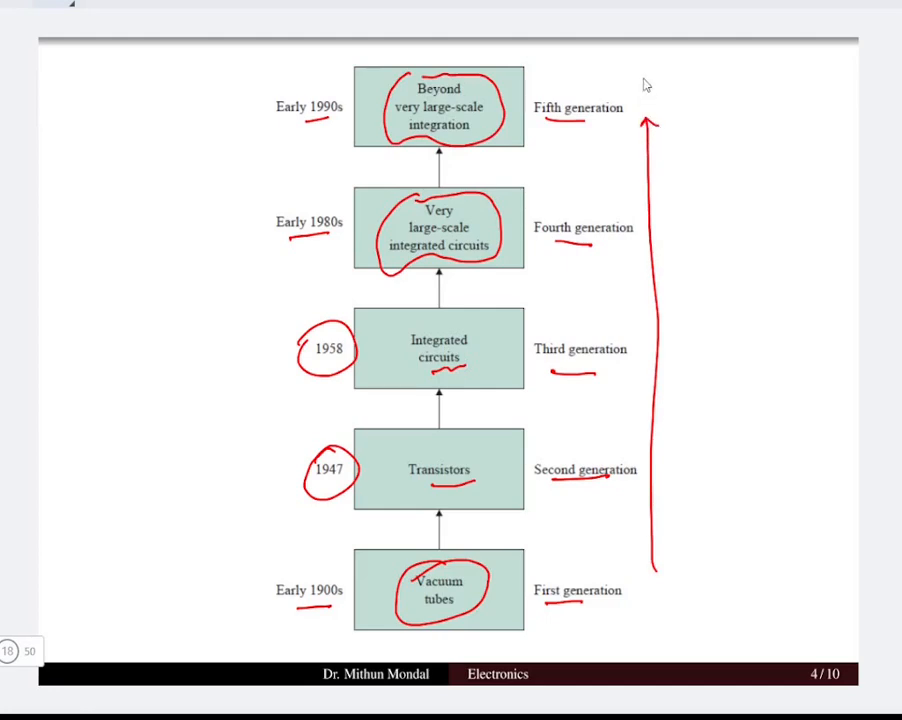
key(right)
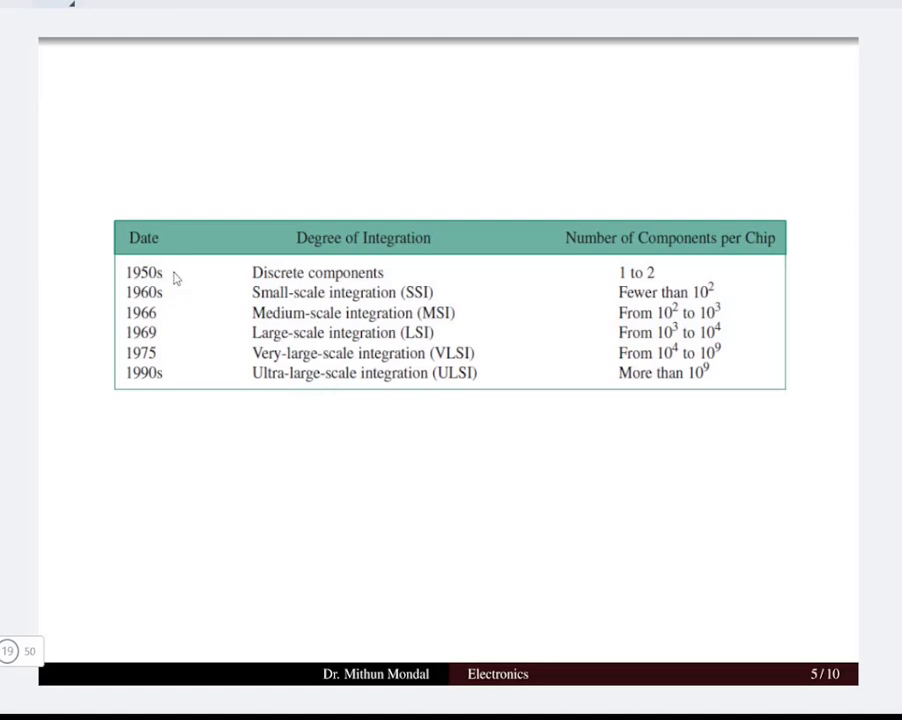
- Draw downward arrows along all three table columns and tick the heading and table bottom
drag(177, 272, 180, 375)
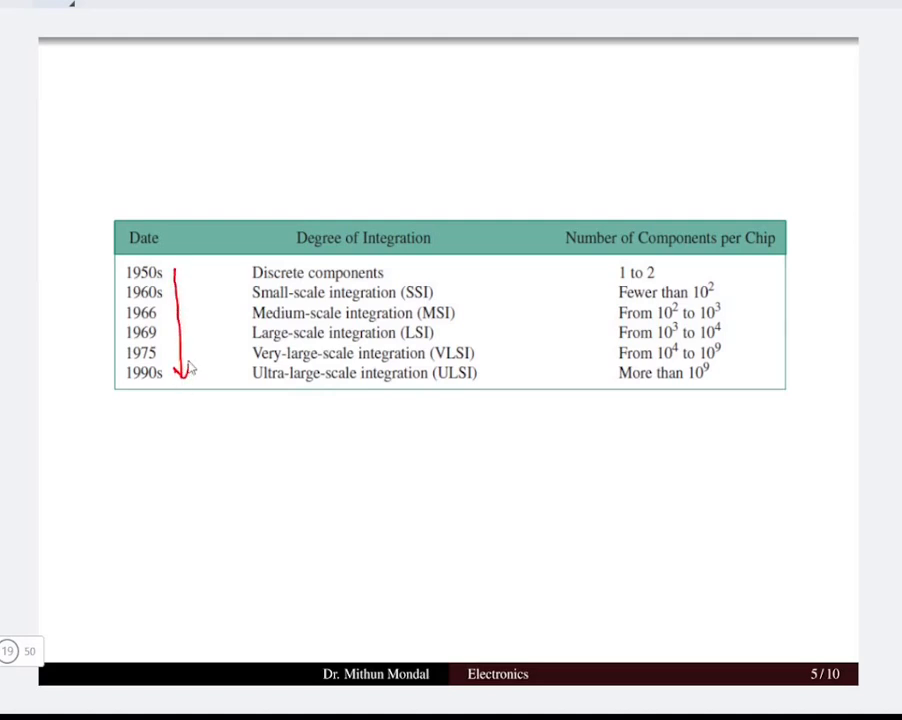
drag(448, 242, 462, 232)
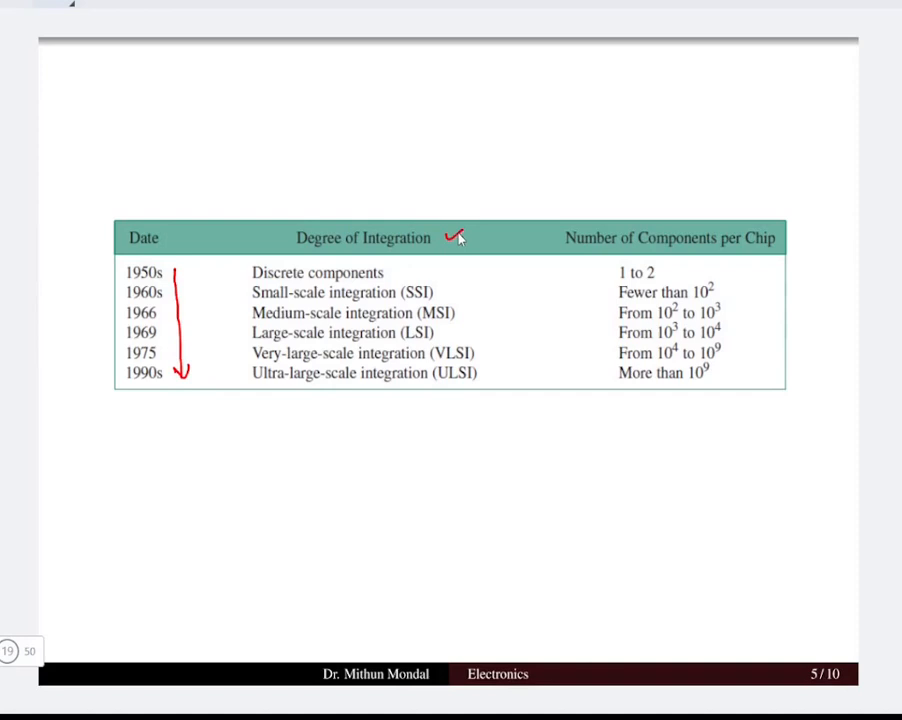
mouse_move(605, 254)
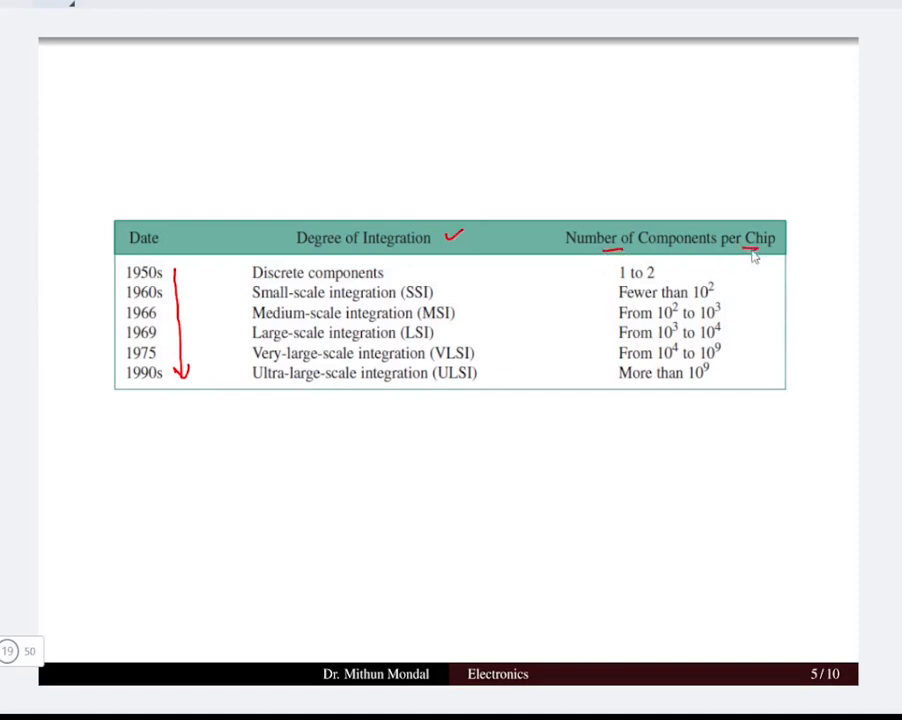
drag(601, 265, 595, 382)
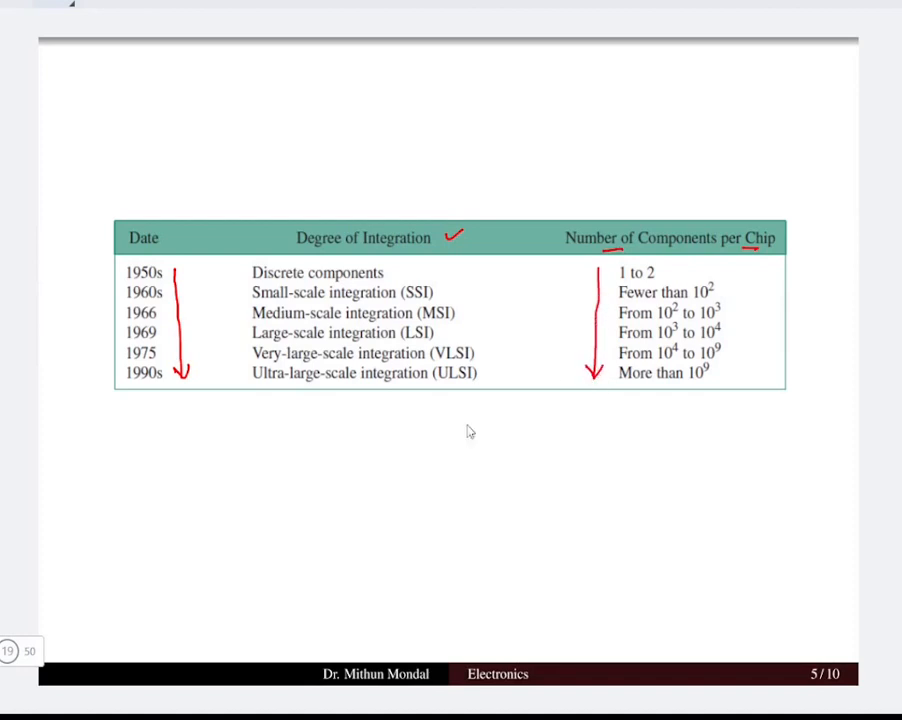
mouse_move(485, 278)
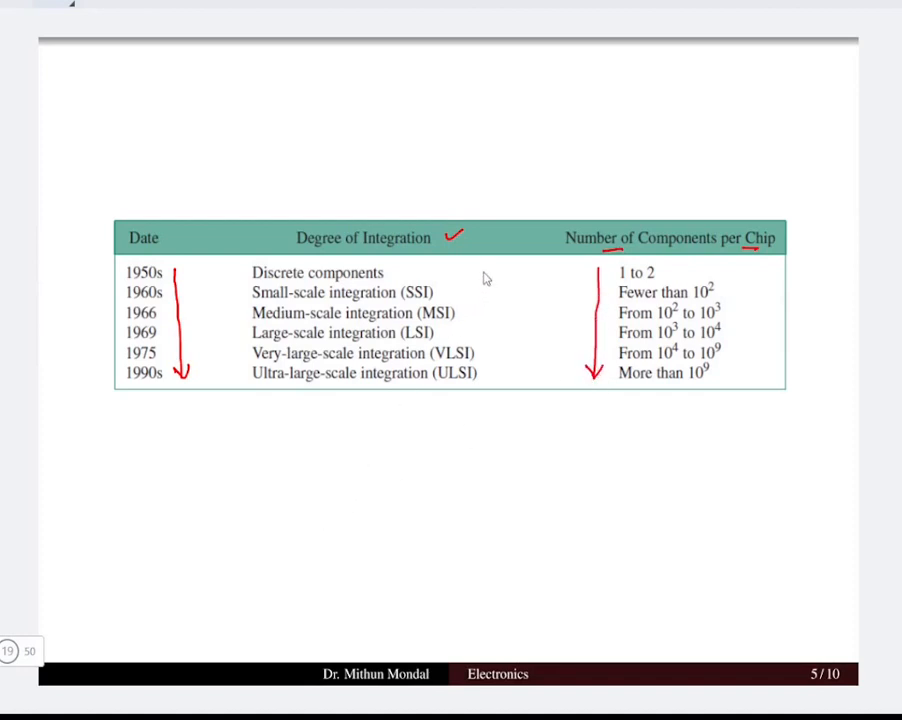
drag(487, 275, 485, 378)
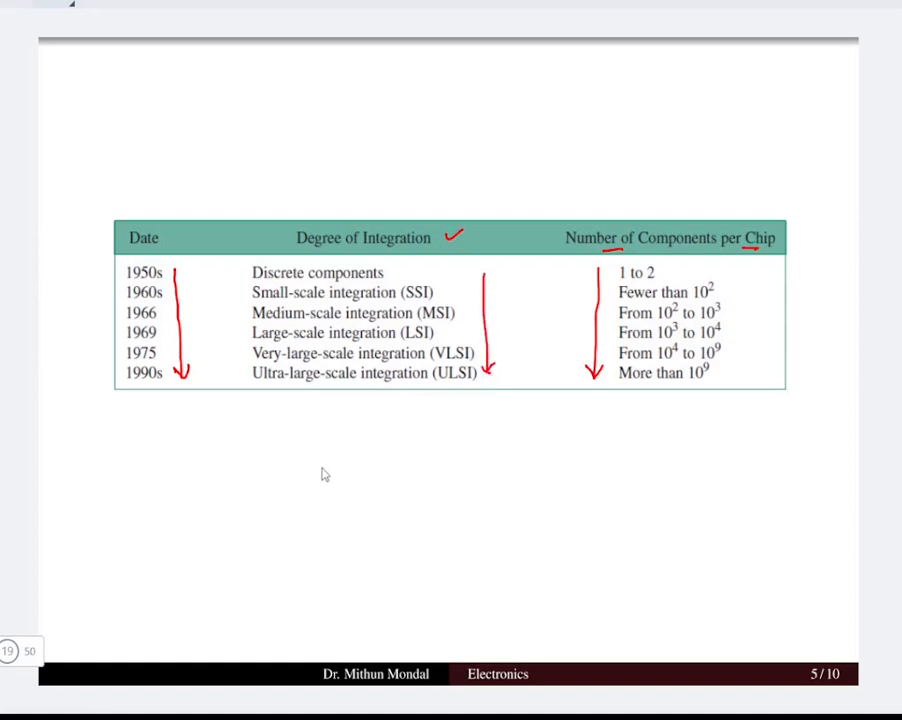
mouse_move(332, 457)
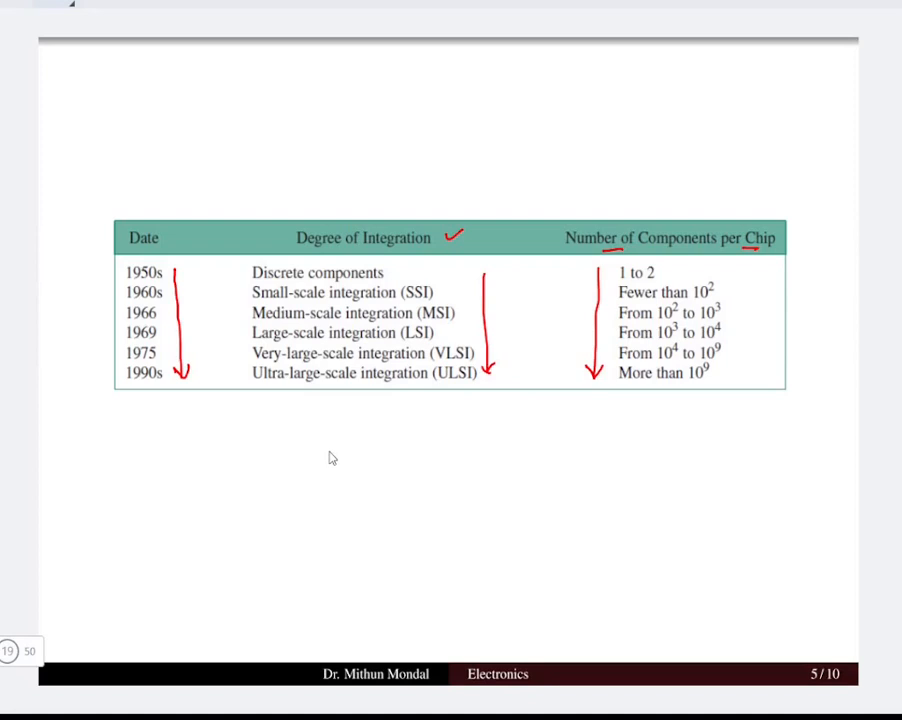
mouse_move(333, 461)
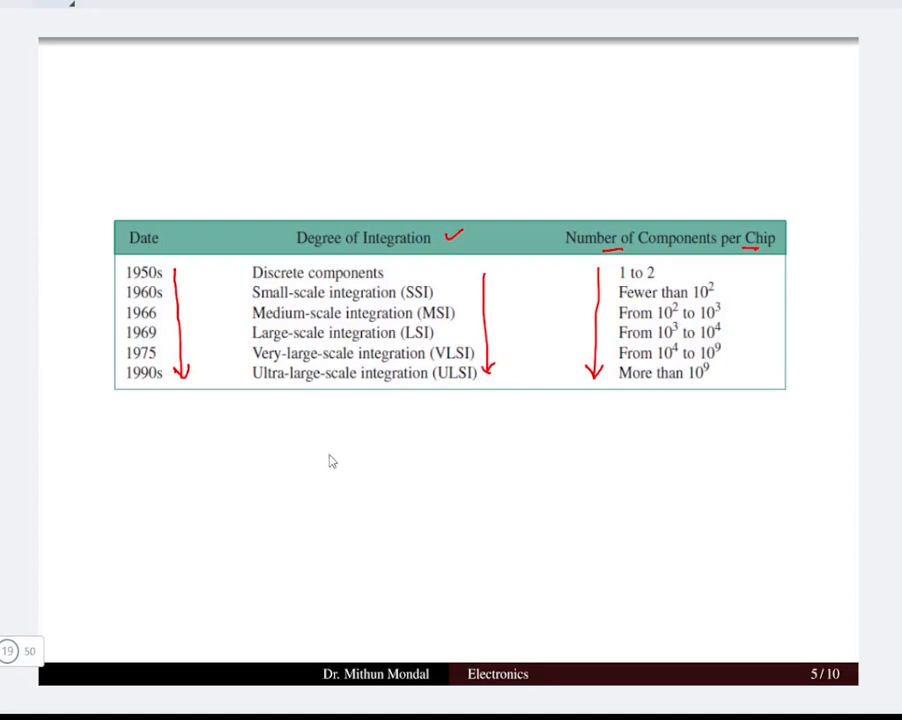
mouse_move(338, 446)
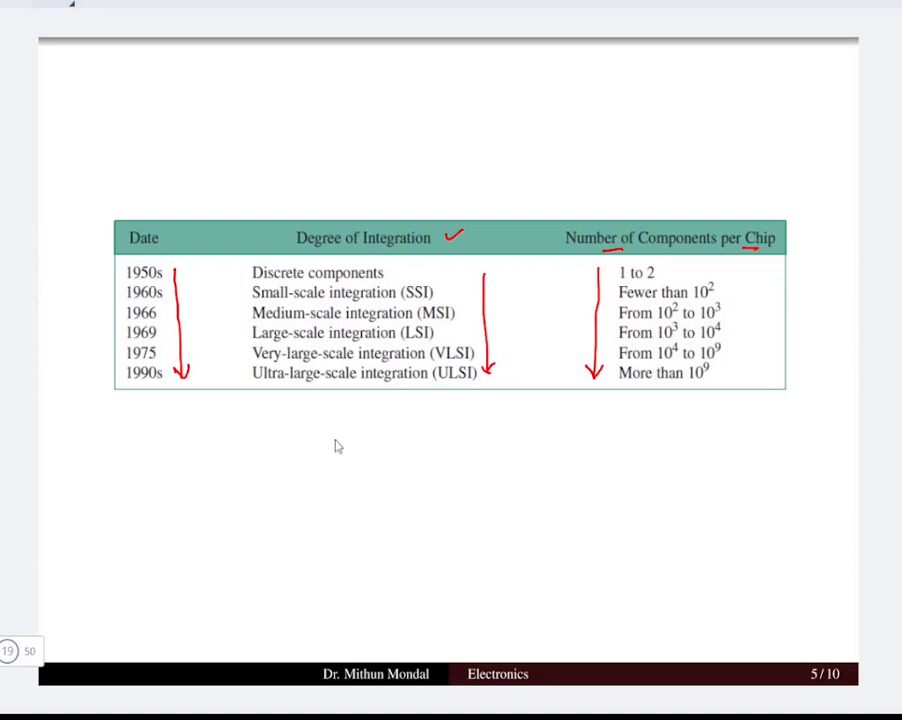
mouse_move(340, 414)
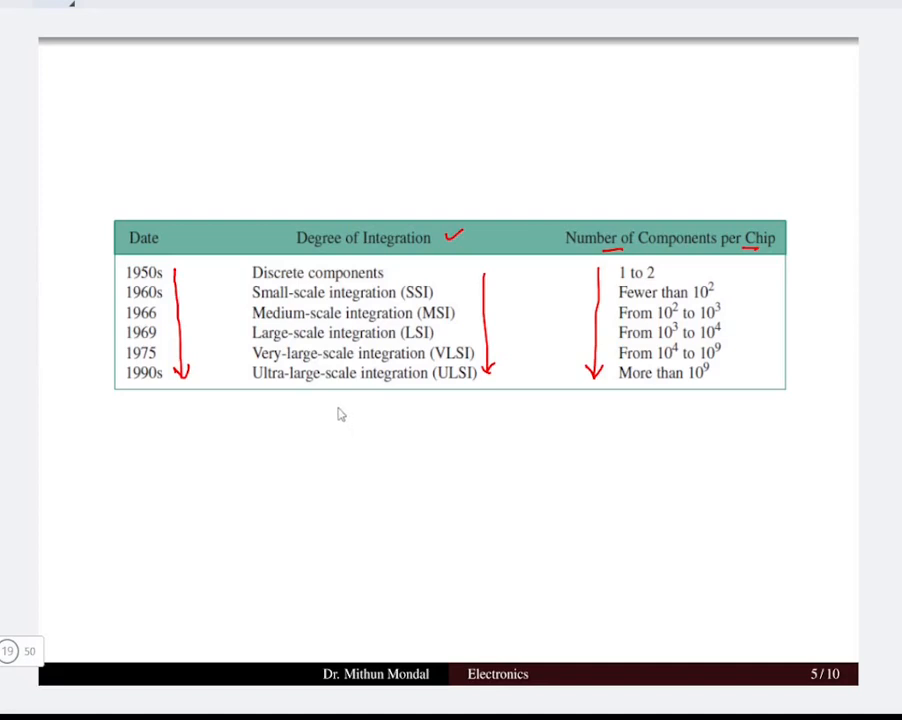
drag(333, 414, 362, 398)
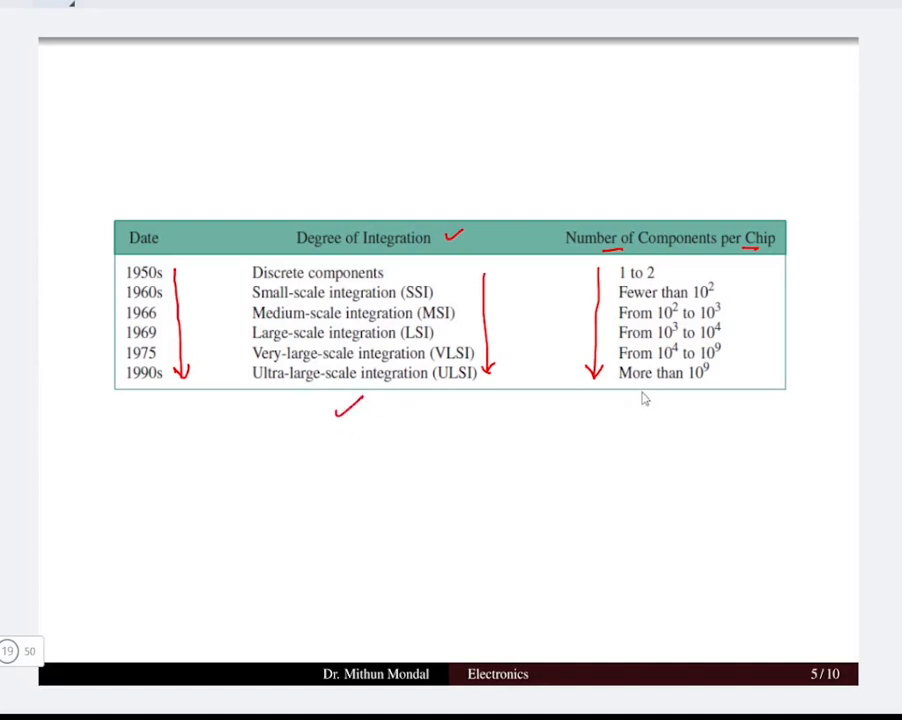
mouse_move(737, 307)
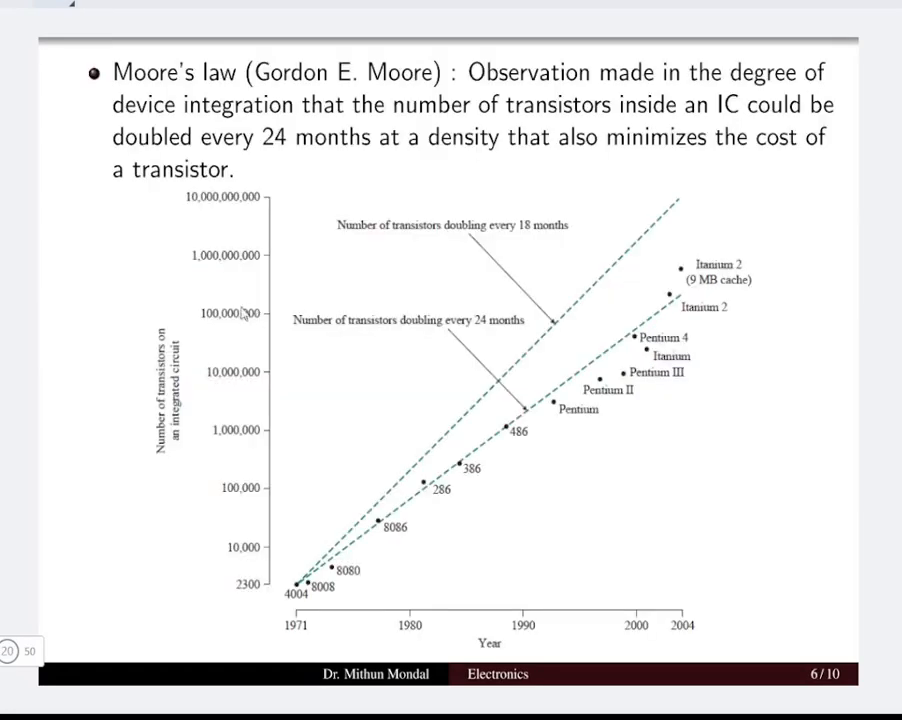
mouse_move(305, 90)
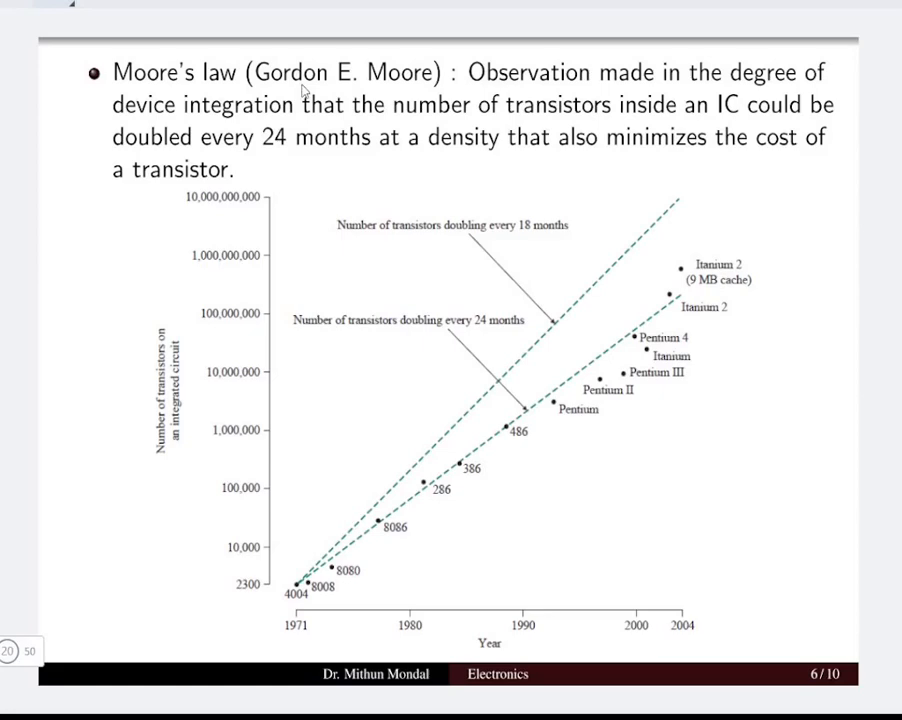
- Underline Gordon E. Moore, the law's key terms and 'minimizes' in red
drag(305, 88, 378, 86)
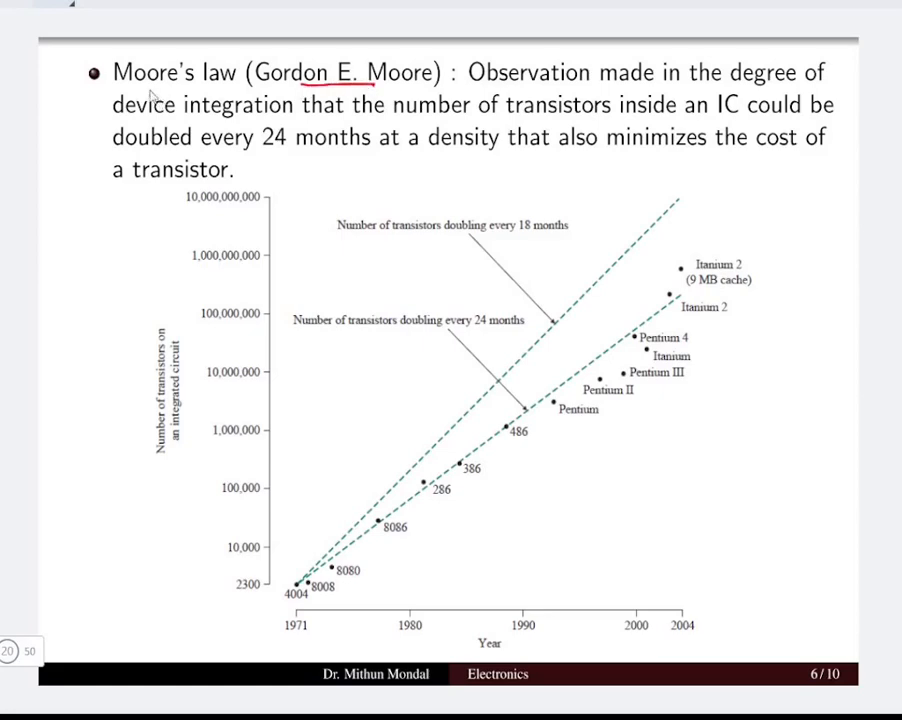
drag(132, 88, 192, 84)
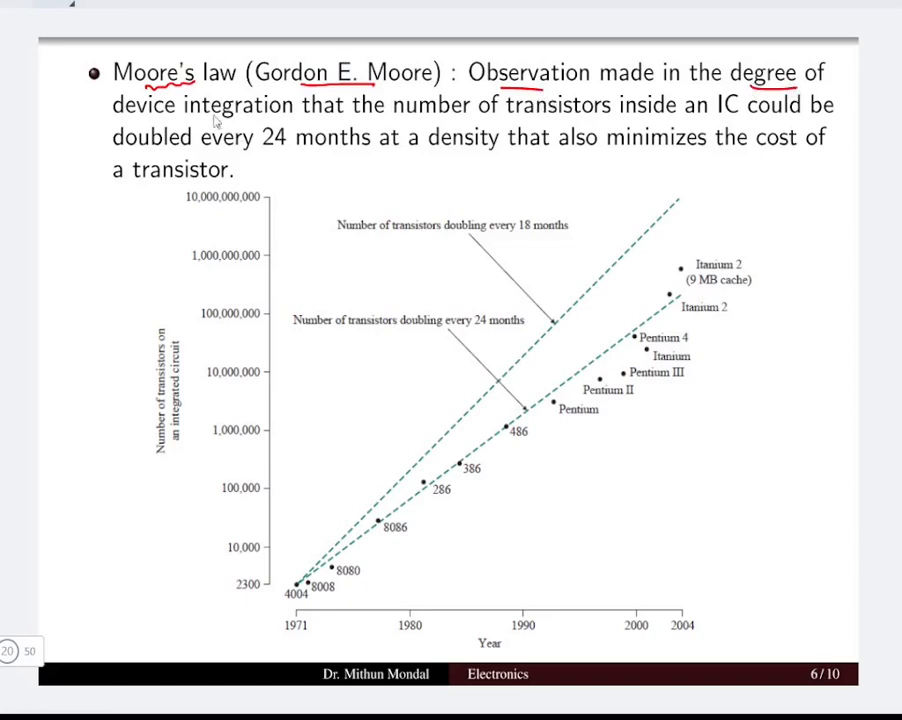
mouse_move(456, 126)
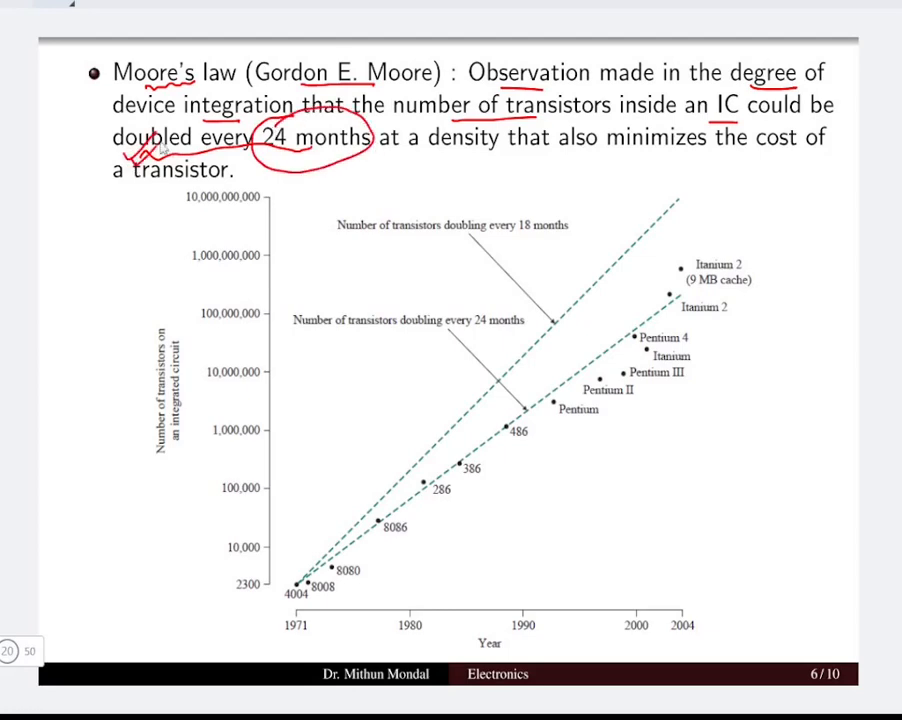
mouse_move(660, 163)
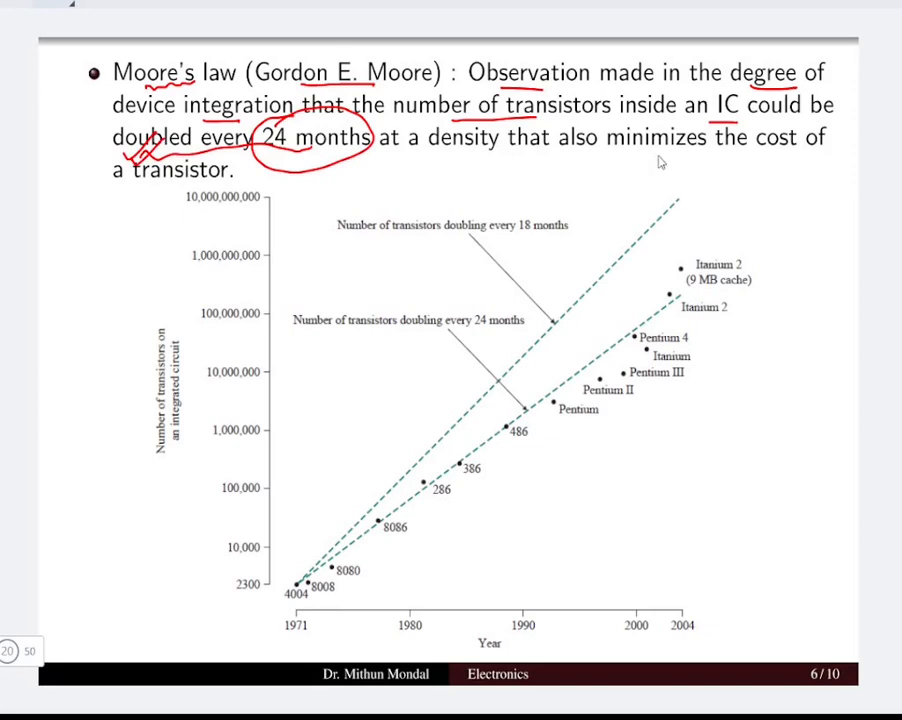
drag(675, 158, 735, 185)
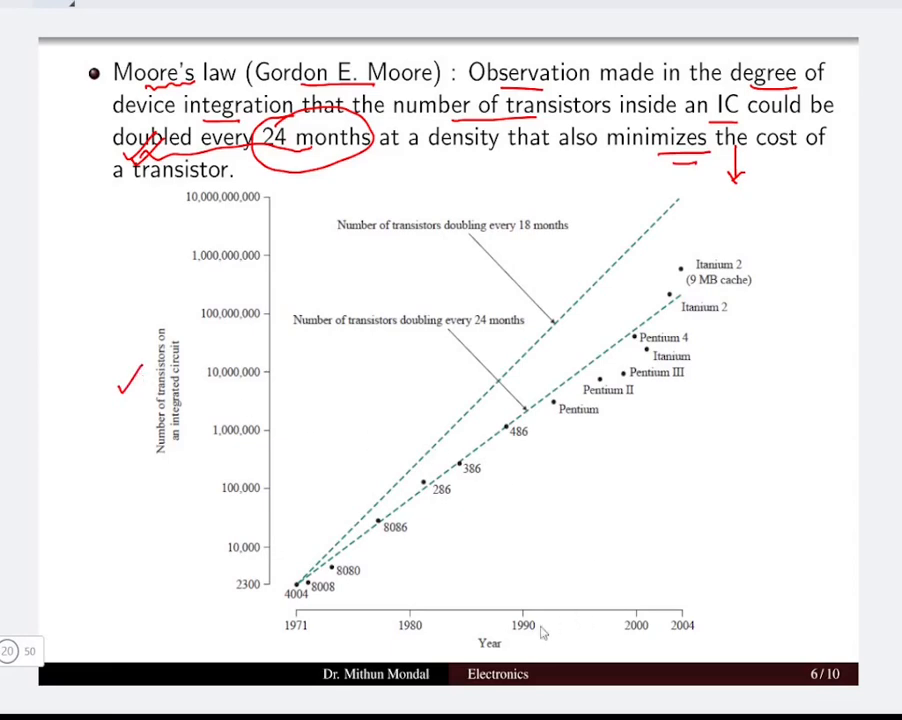
- Tick the year axis, draw a rising trend arrow, tick Itanium 2, then advance
drag(520, 645, 535, 628)
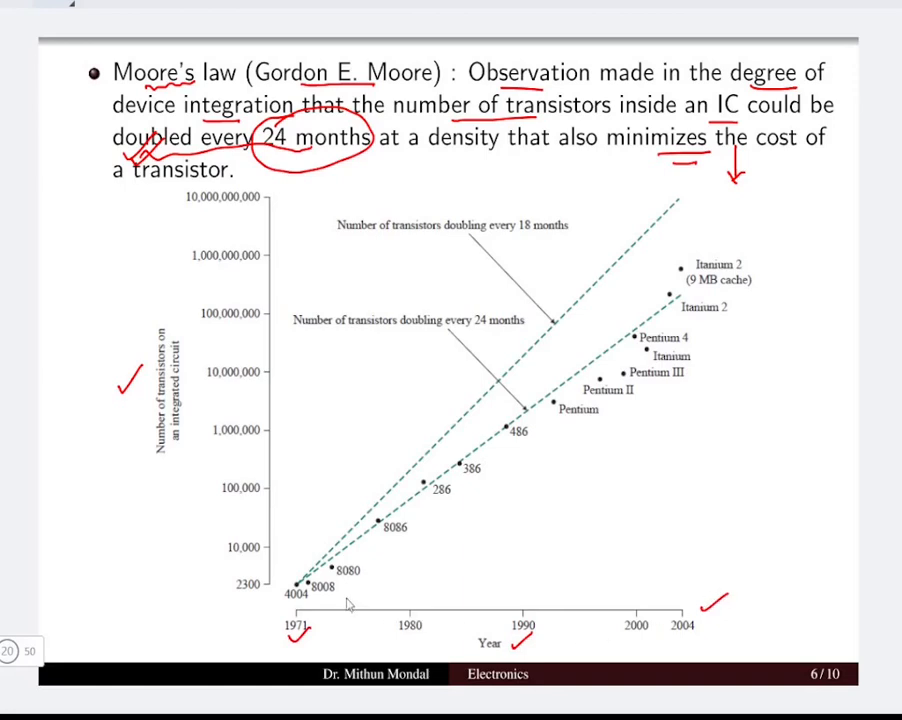
drag(345, 597, 540, 470)
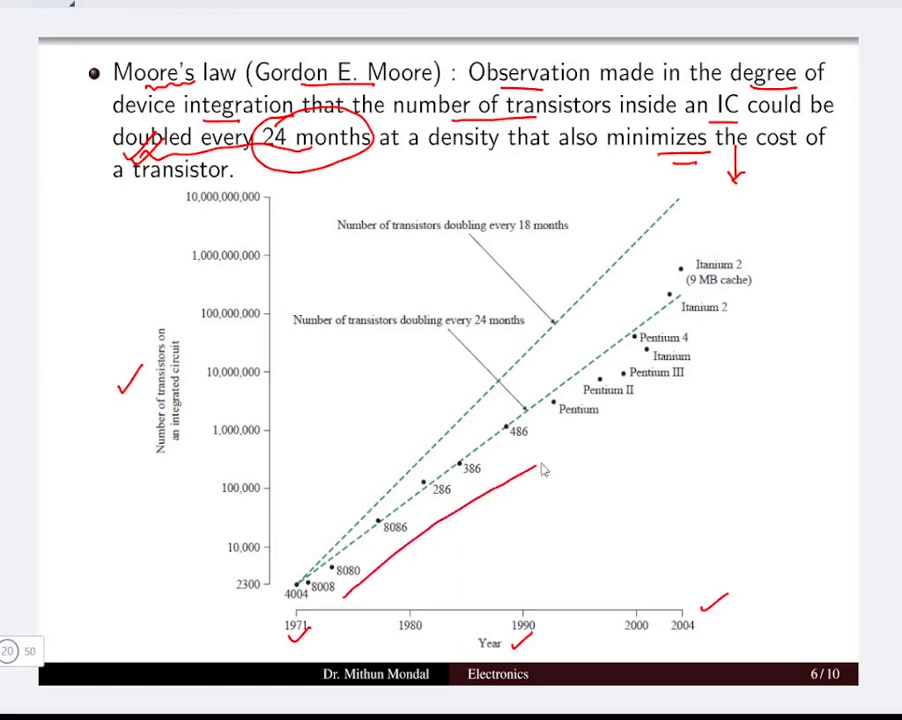
drag(540, 470, 785, 320)
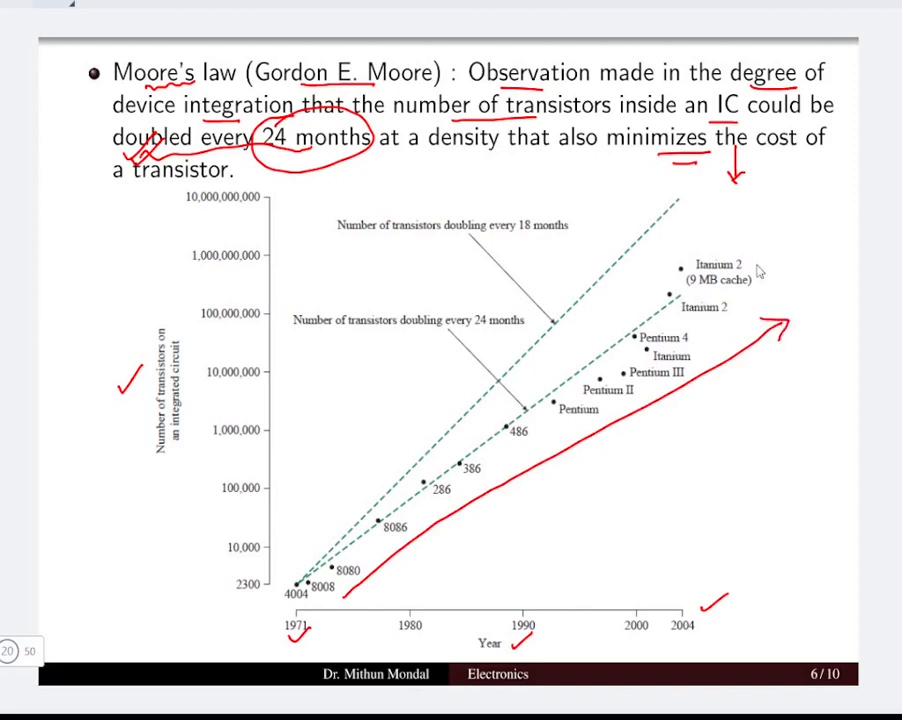
drag(756, 262, 766, 258)
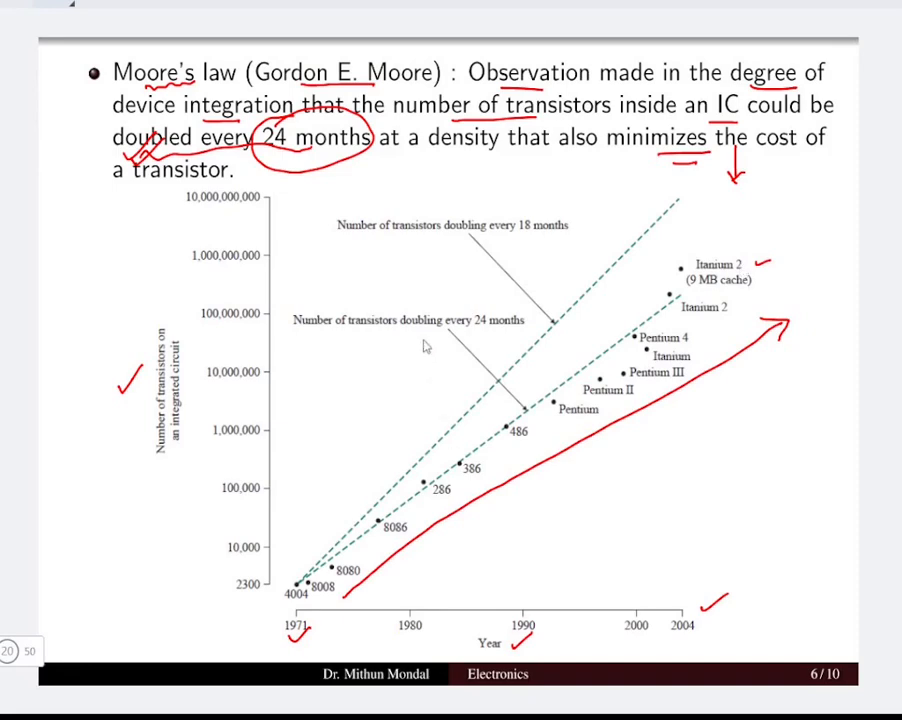
mouse_move(414, 367)
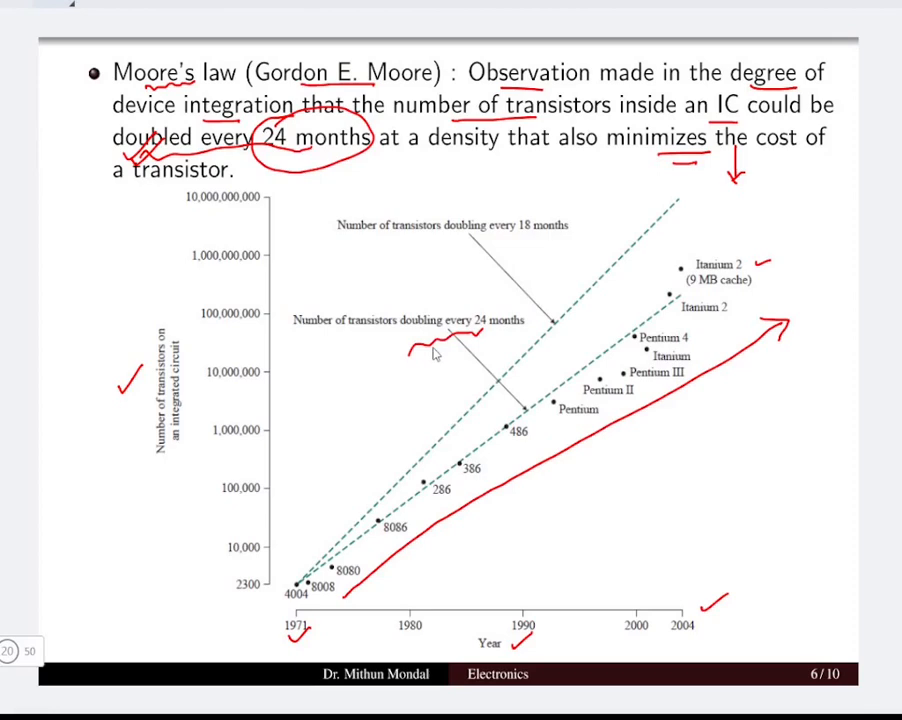
mouse_move(438, 337)
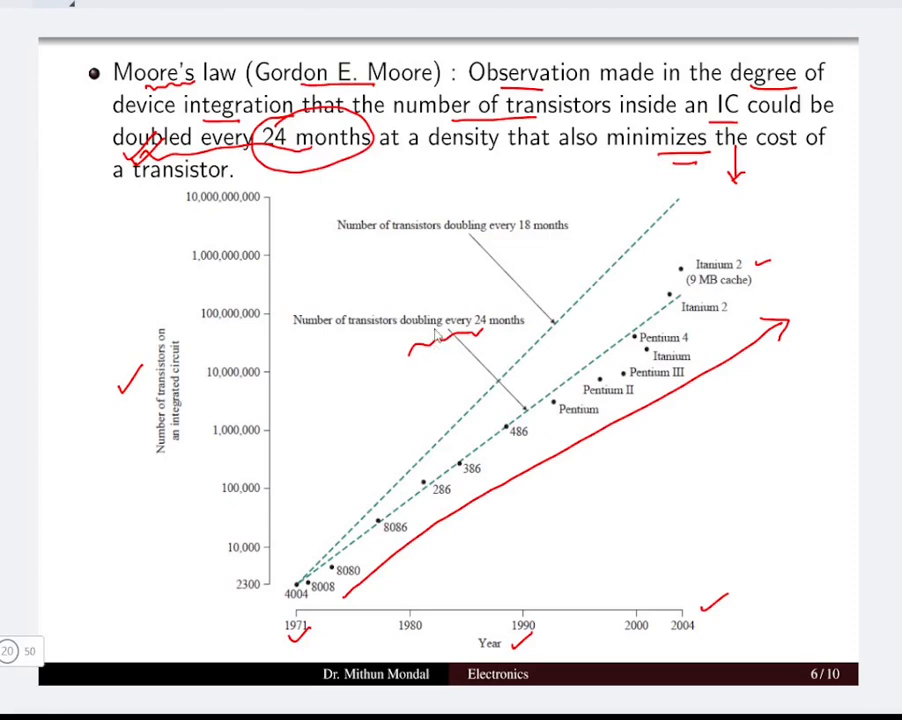
key(right)
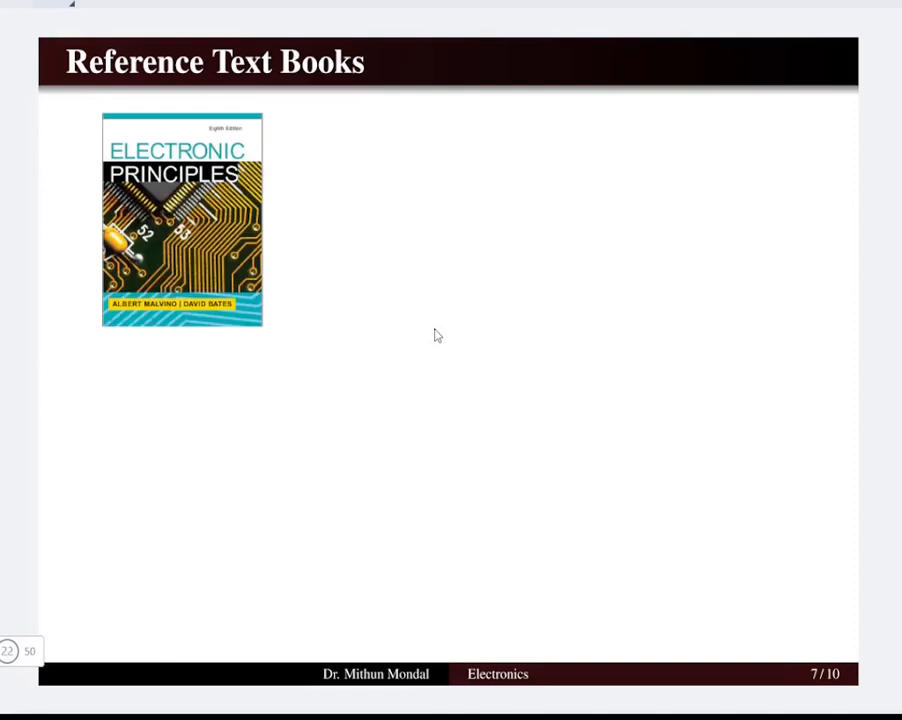
mouse_move(165, 355)
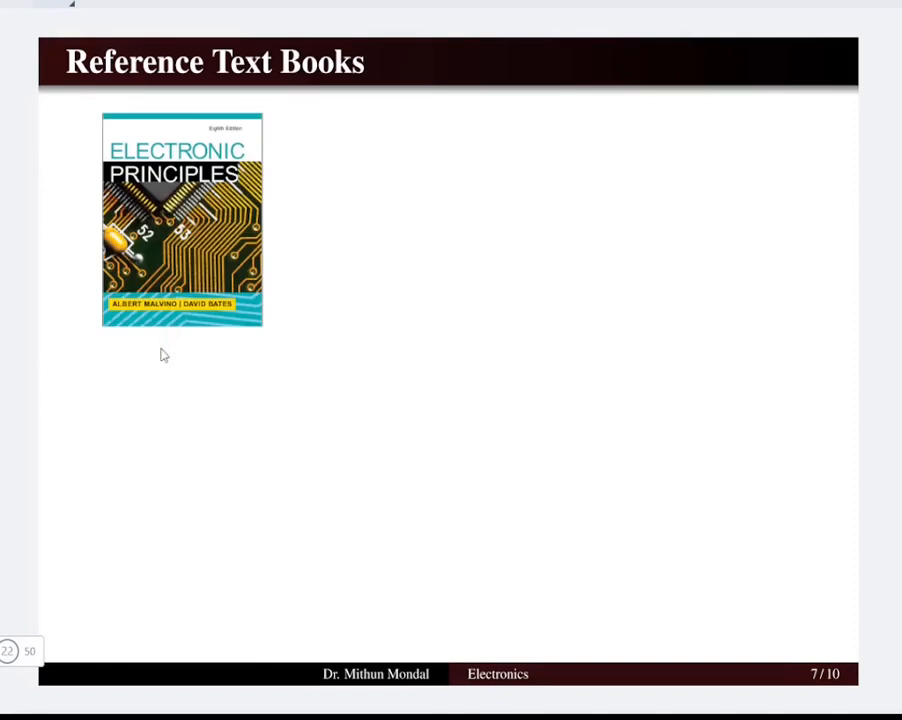
mouse_move(152, 351)
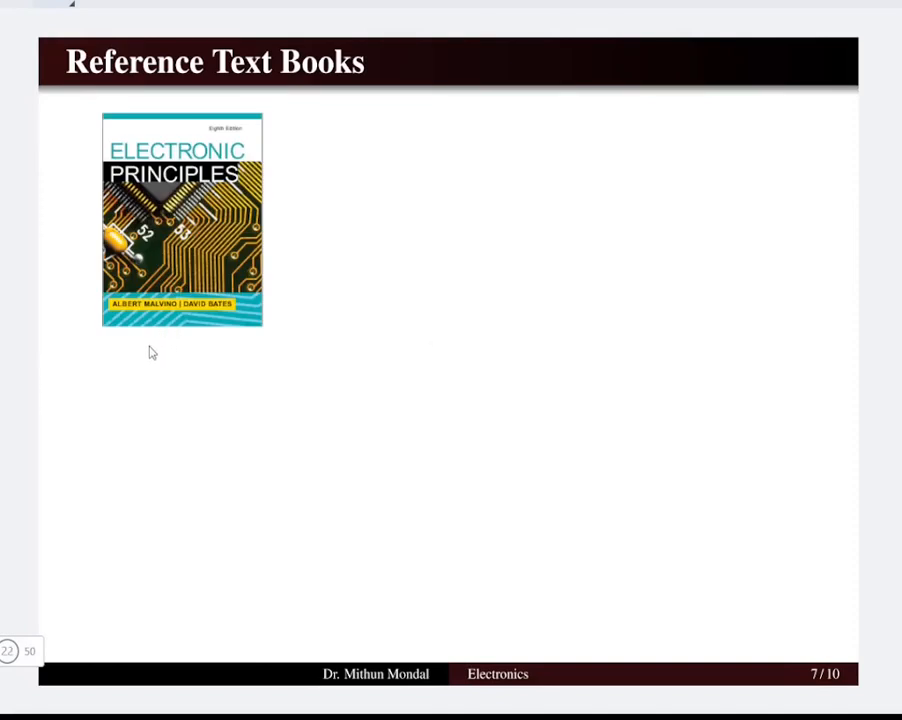
- Mark the Reference Text Books slide and move on to Contents Overview
drag(150, 348, 168, 338)
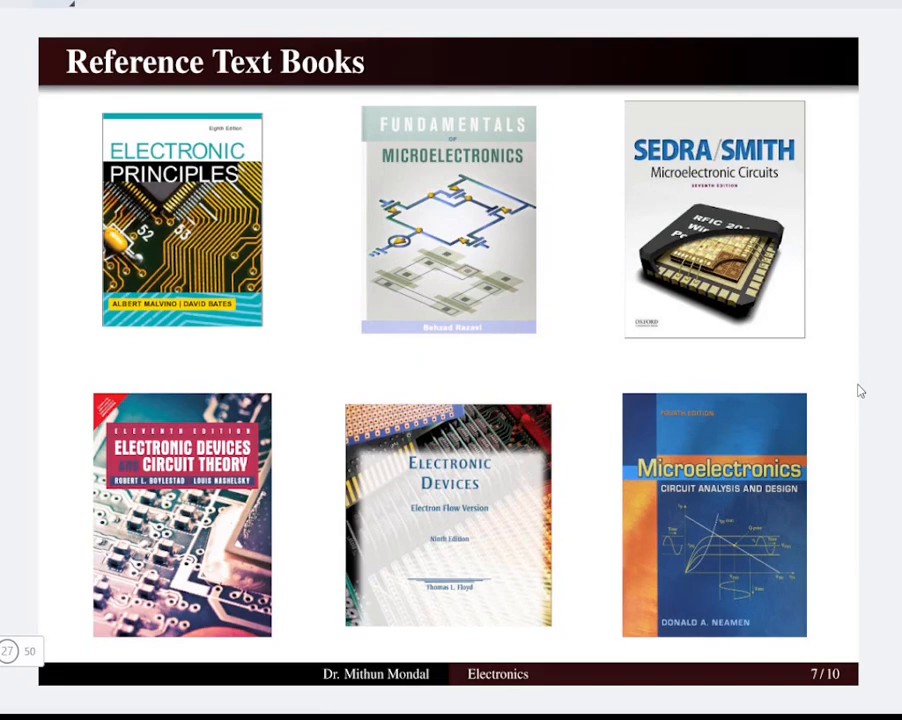
key(Right)
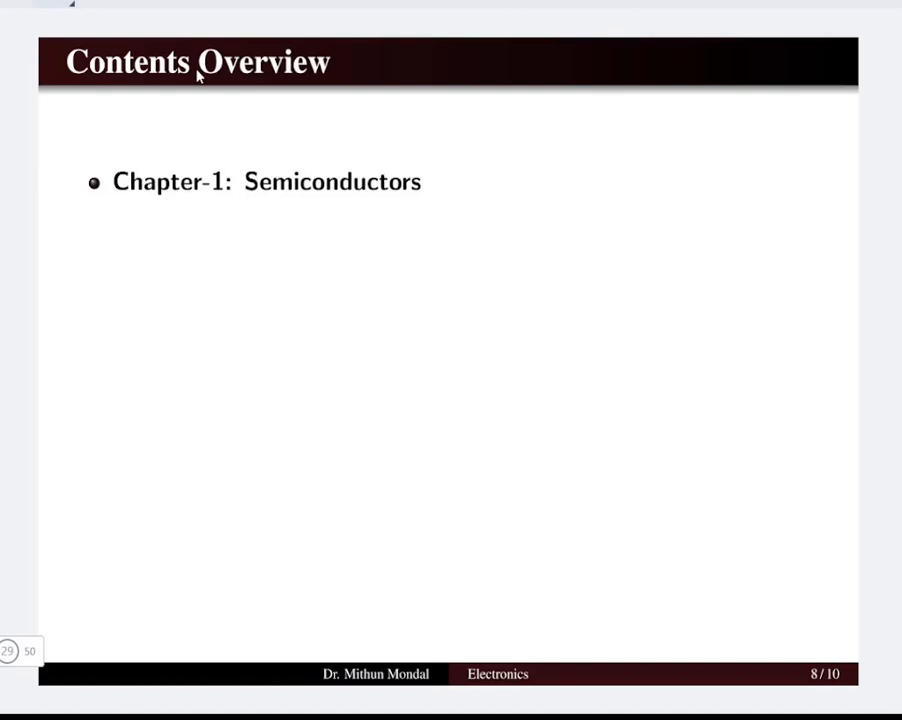
mouse_move(262, 208)
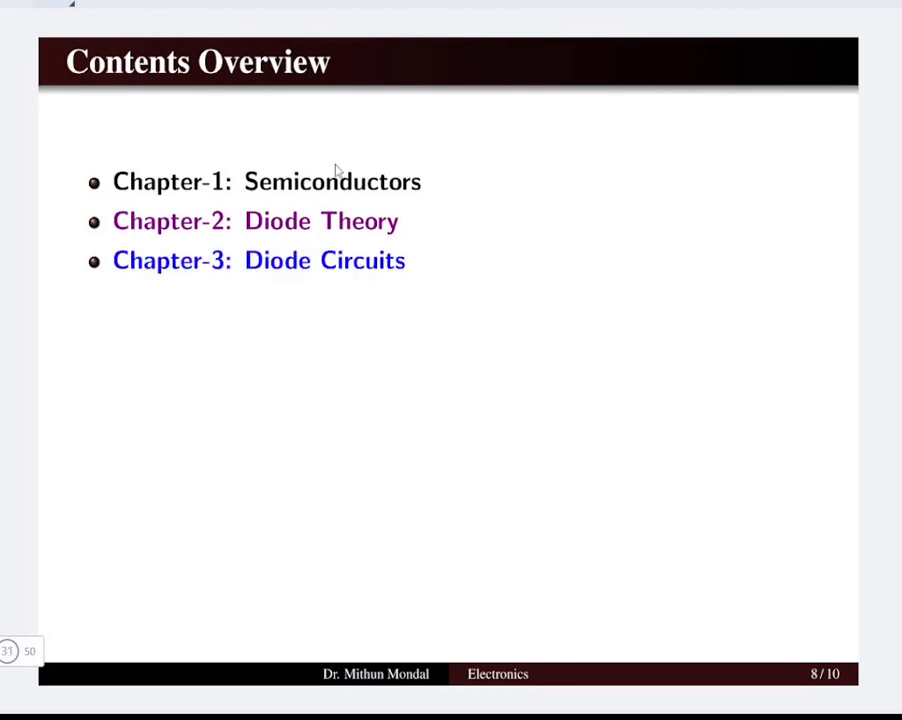
- Reveal Chapters 1 through 10, then move to the page listing Chapters 11–14
key(Right)
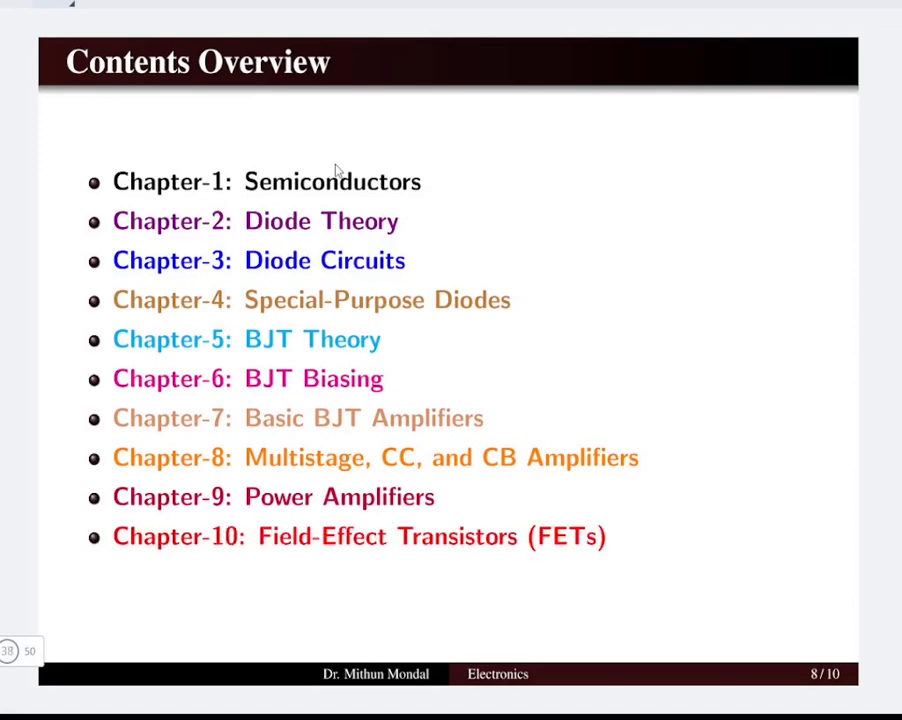
key(Right)
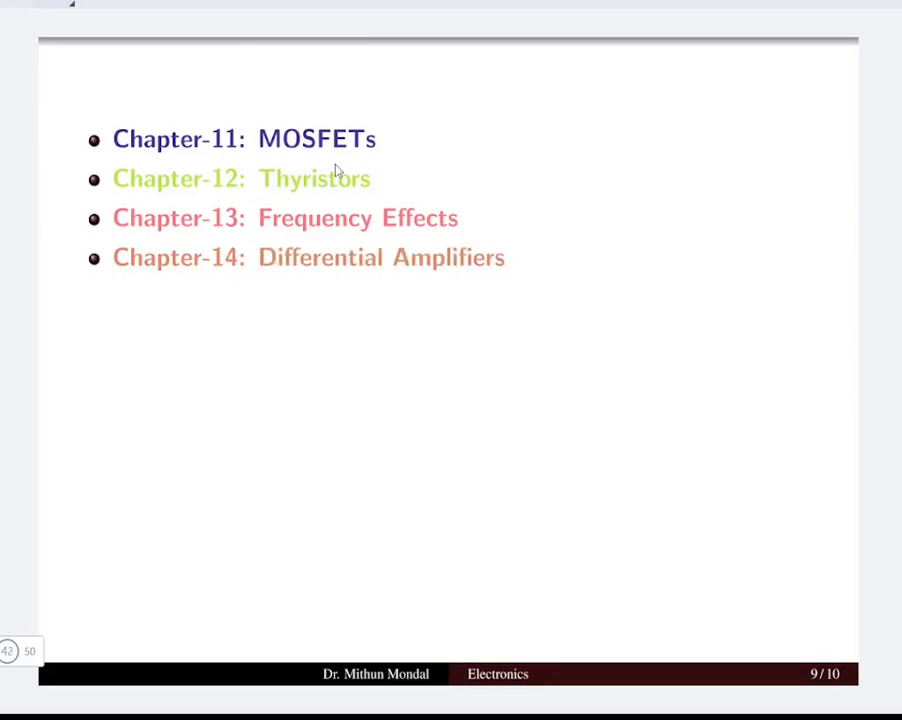
- Reveal Chapters 15 and 16, Operational Amplifiers and Negative Feedback
key(Right)
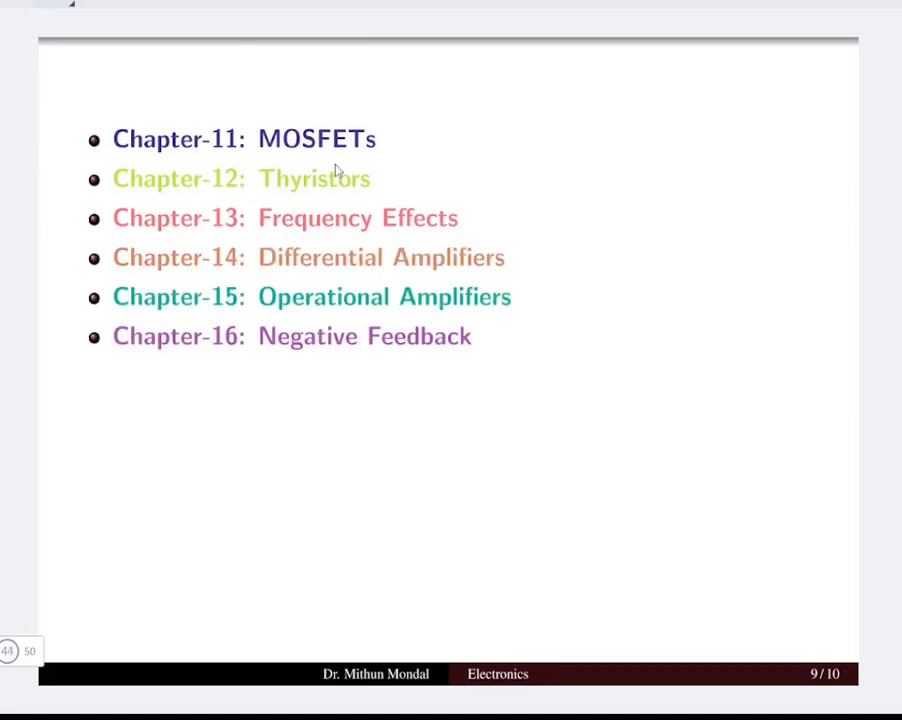